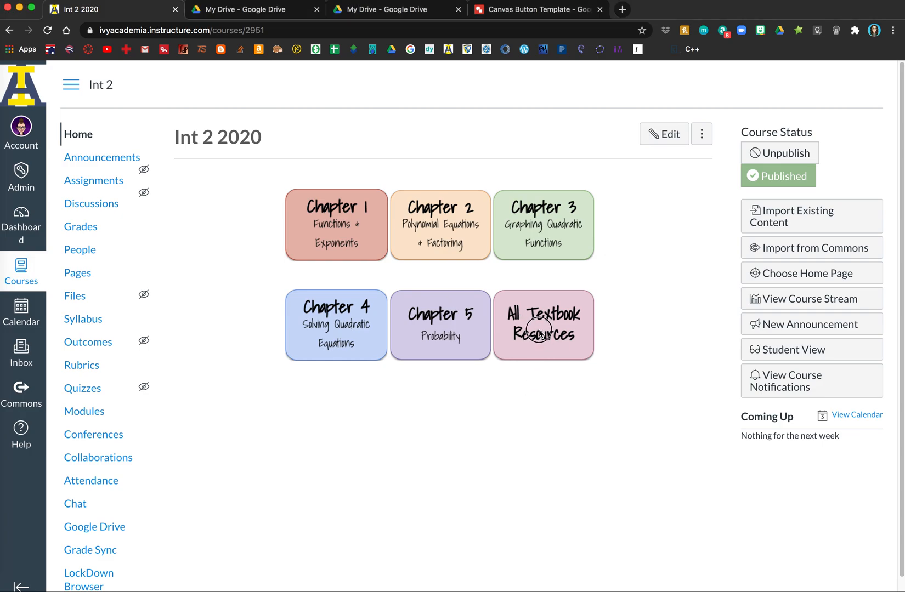
{"action": "mouse_move", "coordinate": [79, 249]}
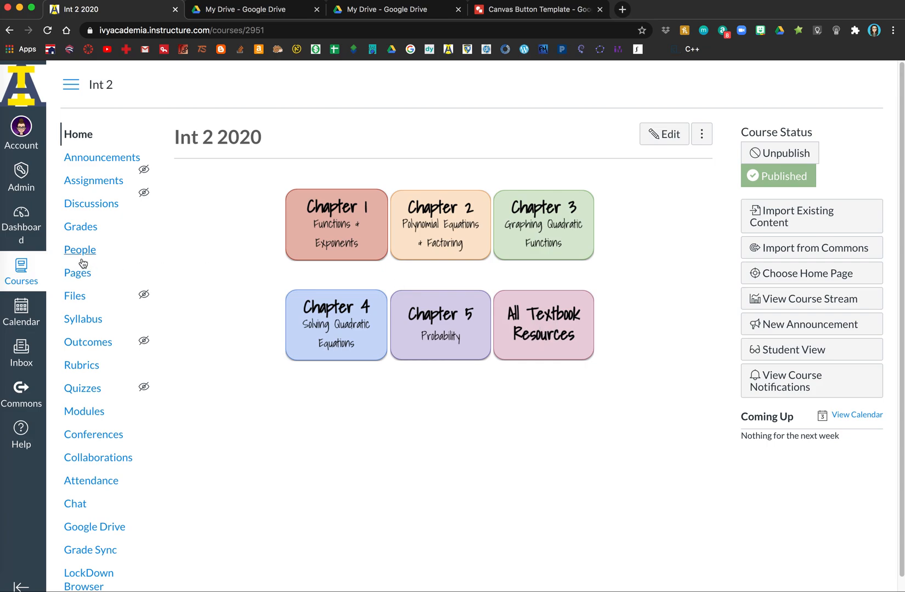
{"action": "mouse_move", "coordinate": [532, 319]}
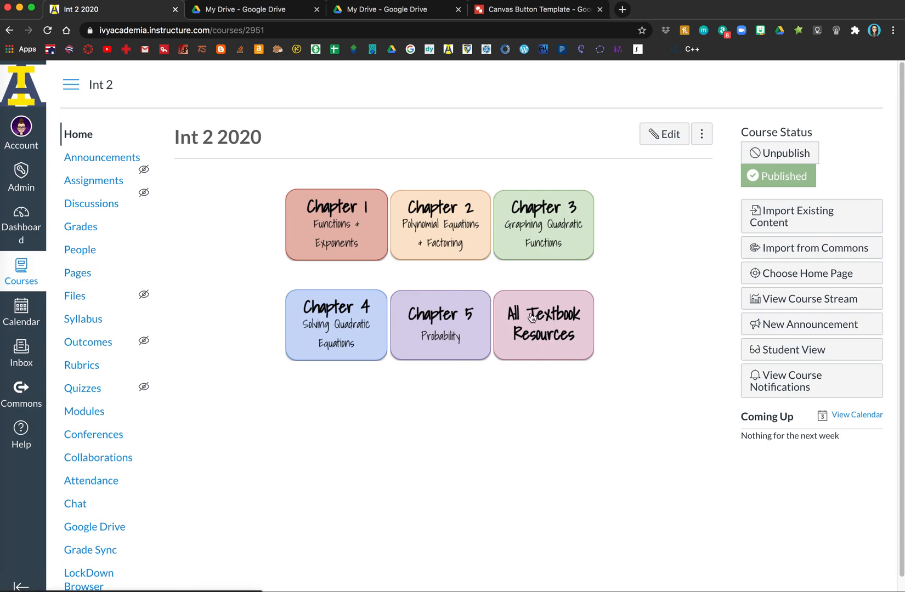
Open the Int 2 course's Textbook Resources page from the All Textbook Resources button
{"action": "left_click", "coordinate": [543, 325]}
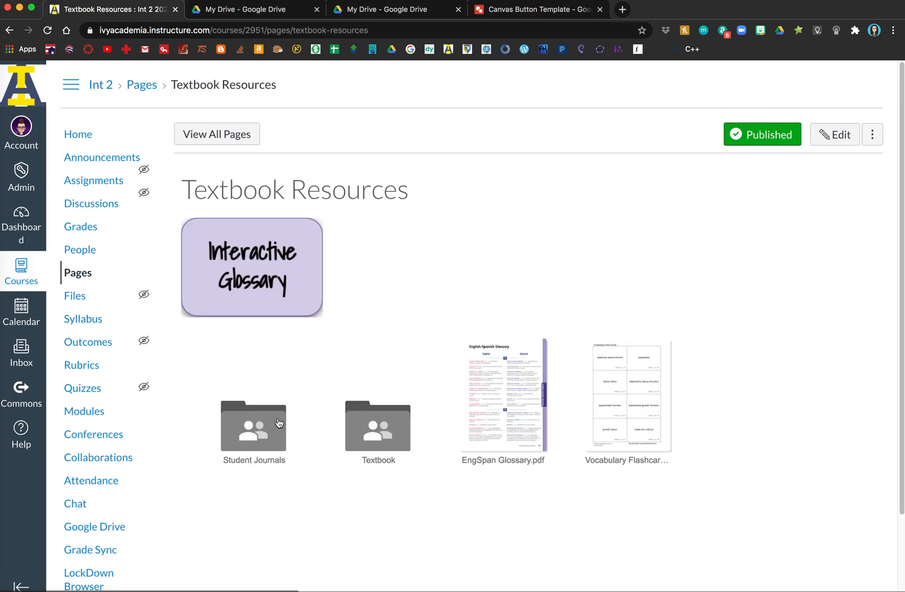
{"action": "mouse_move", "coordinate": [295, 433]}
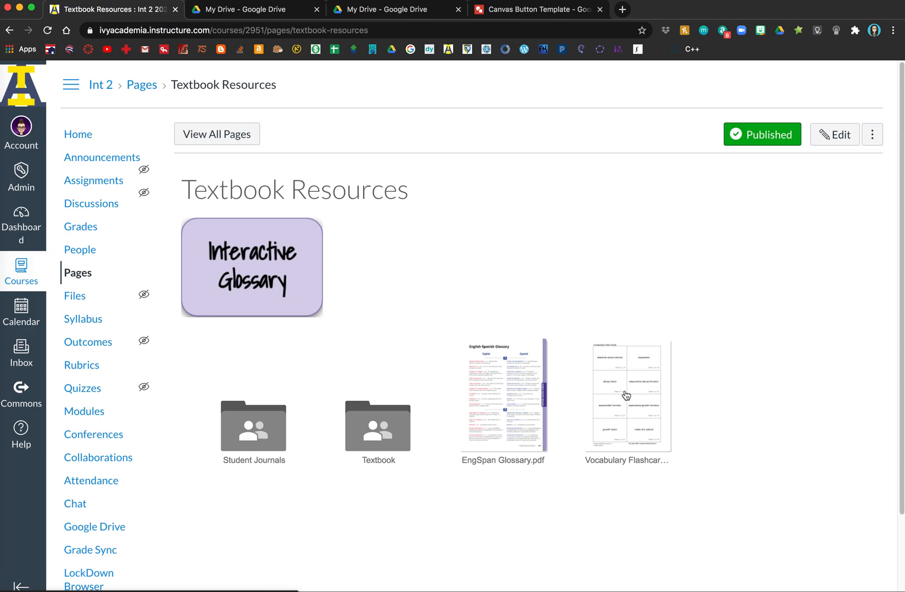
{"action": "mouse_move", "coordinate": [283, 274]}
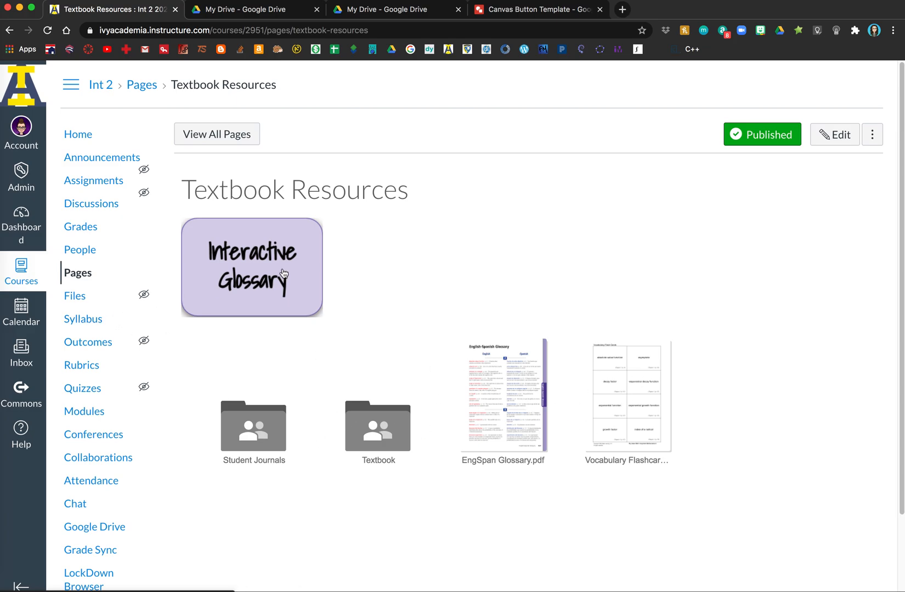
{"action": "mouse_move", "coordinate": [33, 284]}
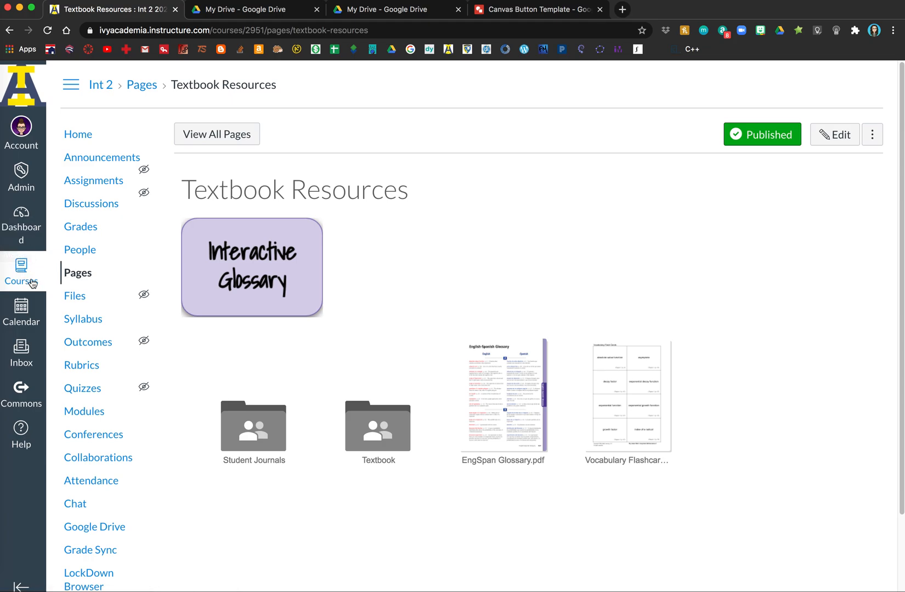
Go to the Algebra 2 2020 course and show its Pages list
{"action": "left_click", "coordinate": [21, 271]}
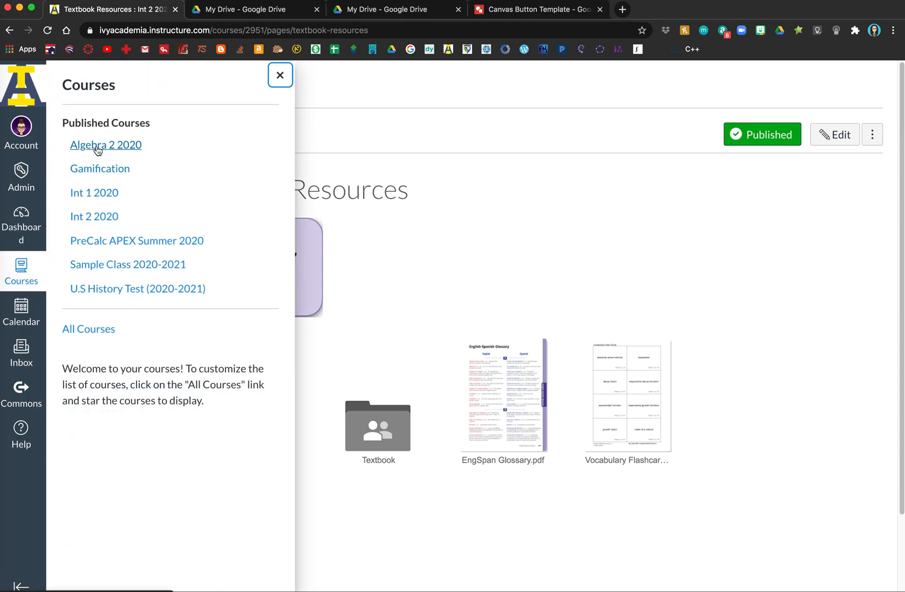
{"action": "left_click", "coordinate": [106, 145]}
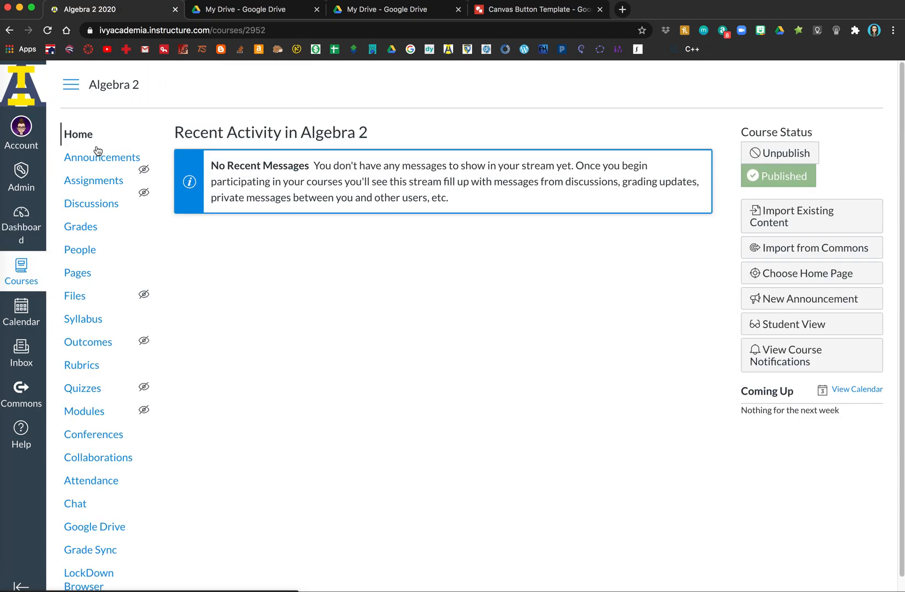
{"action": "left_click", "coordinate": [77, 273]}
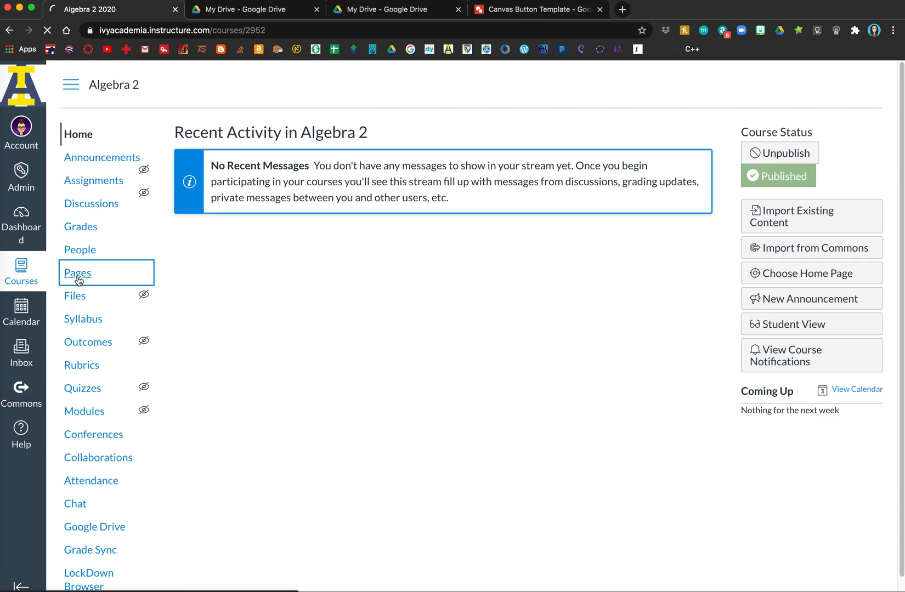
{"action": "left_click", "coordinate": [77, 273]}
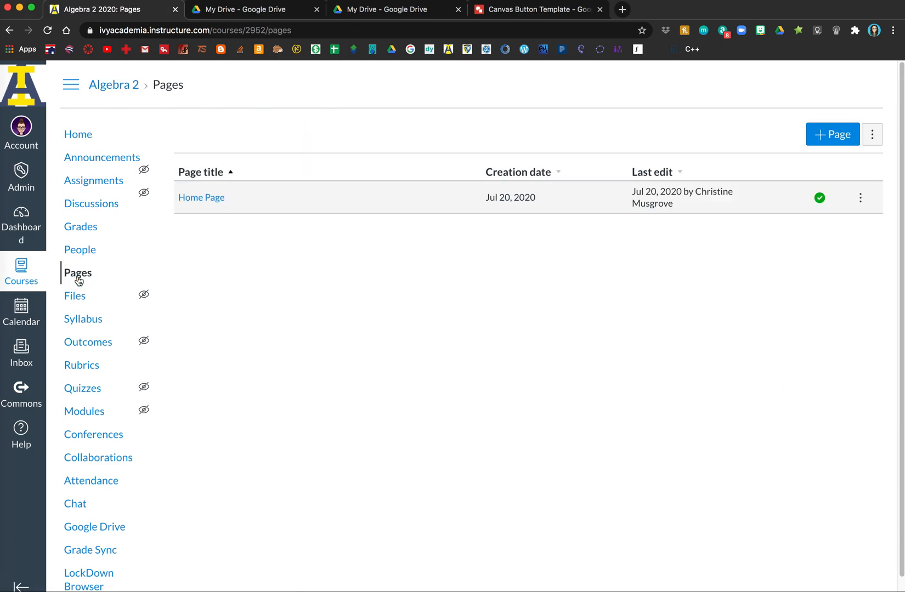
{"action": "mouse_move", "coordinate": [833, 135]}
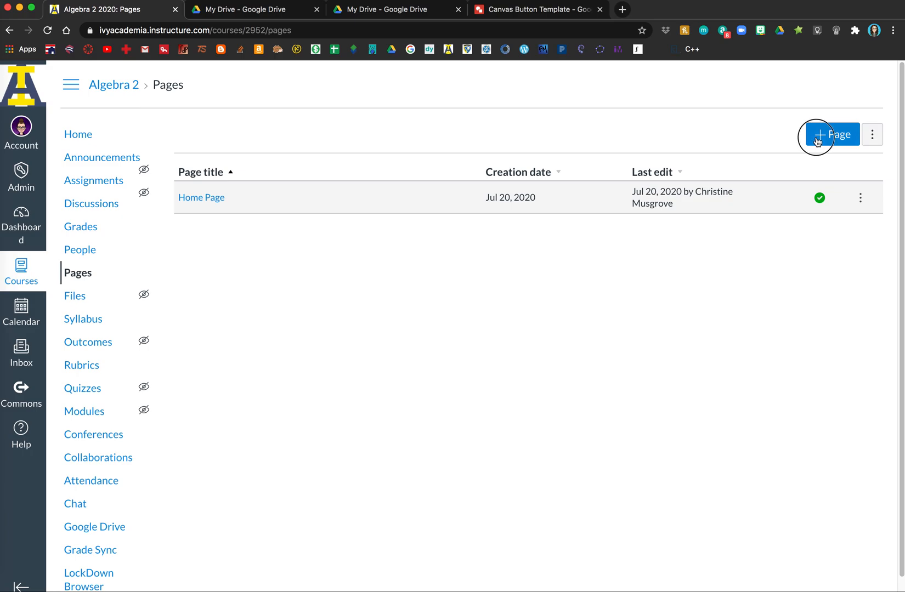
Create a new page titled 'Algebra 2 Resources' and switch its body to the HTML editor
{"action": "left_click", "coordinate": [831, 134]}
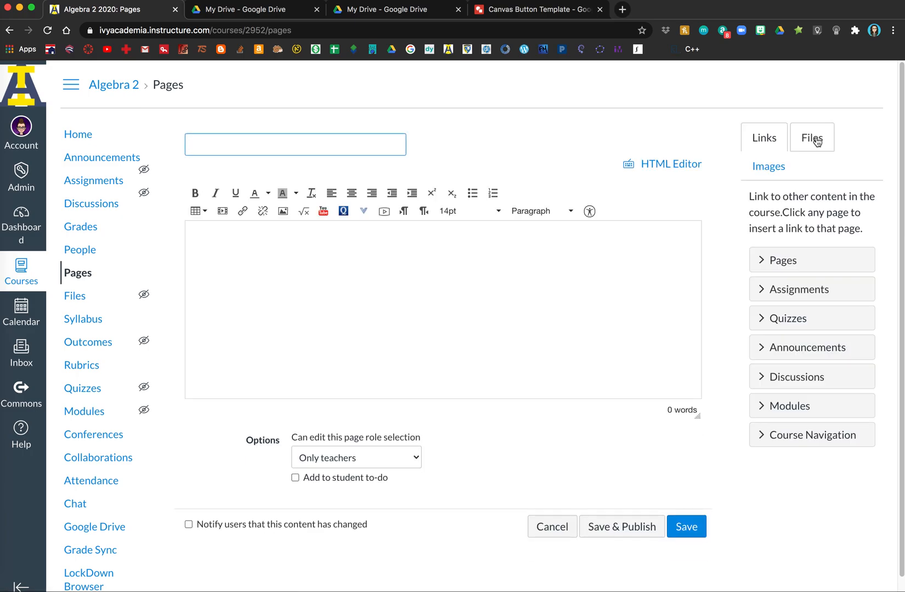
{"action": "type", "text": "Algebra"}
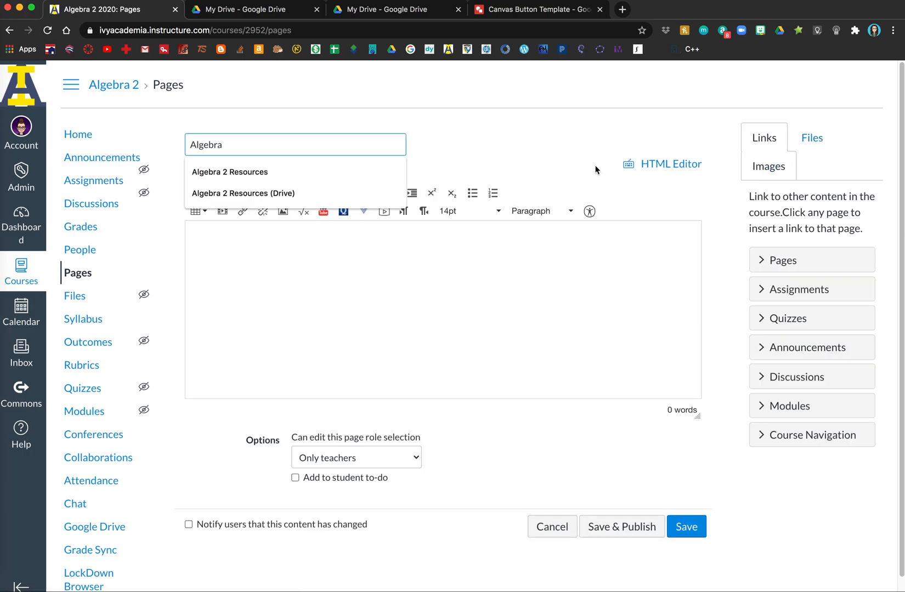
{"action": "left_click", "coordinate": [230, 172]}
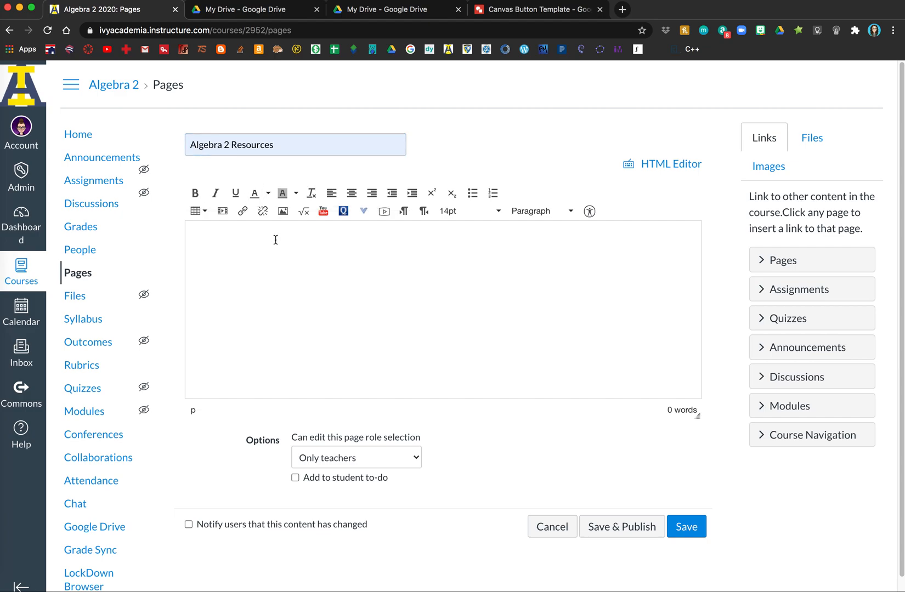
{"action": "left_click", "coordinate": [662, 164]}
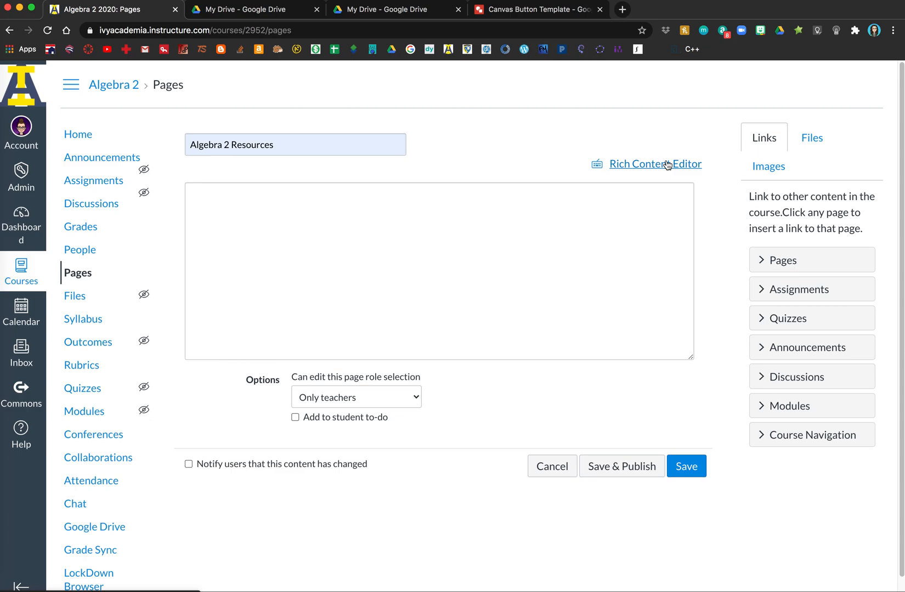
Insert the 1000x600 Drive embeddedfolderview iframe with 'CHANGETHIS' as the folder id
{"action": "left_click", "coordinate": [439, 271]}
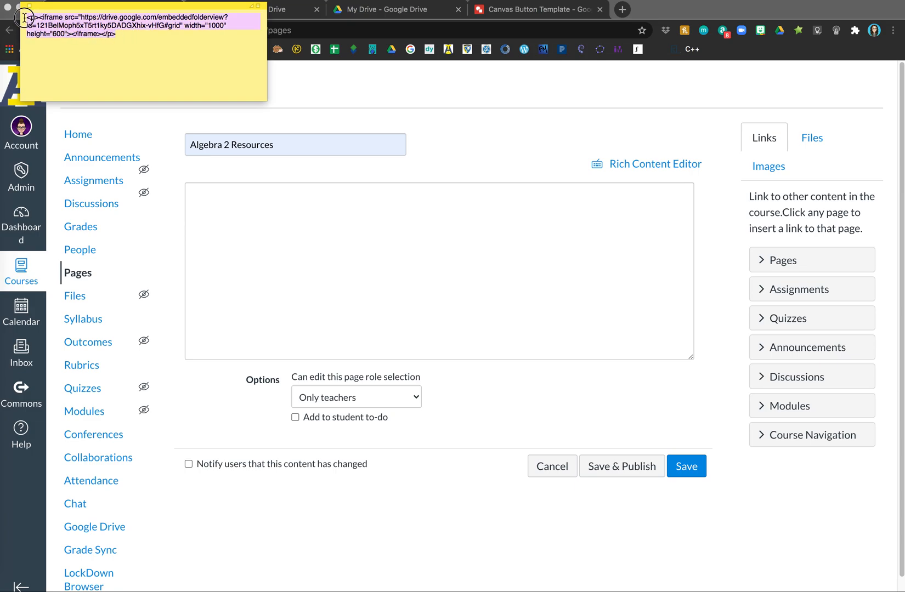
{"action": "mouse_move", "coordinate": [252, 235]}
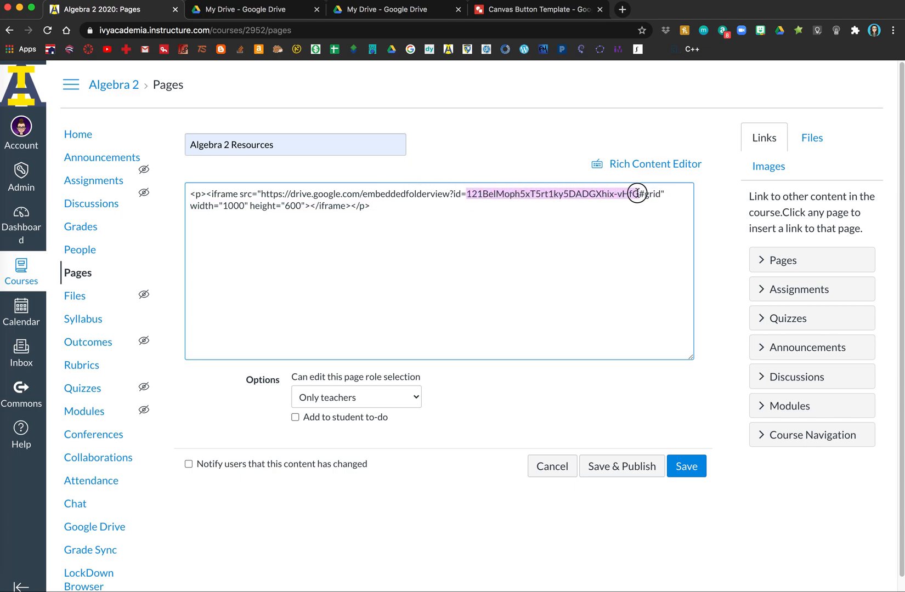
{"action": "type", "text": "CHANGE"}
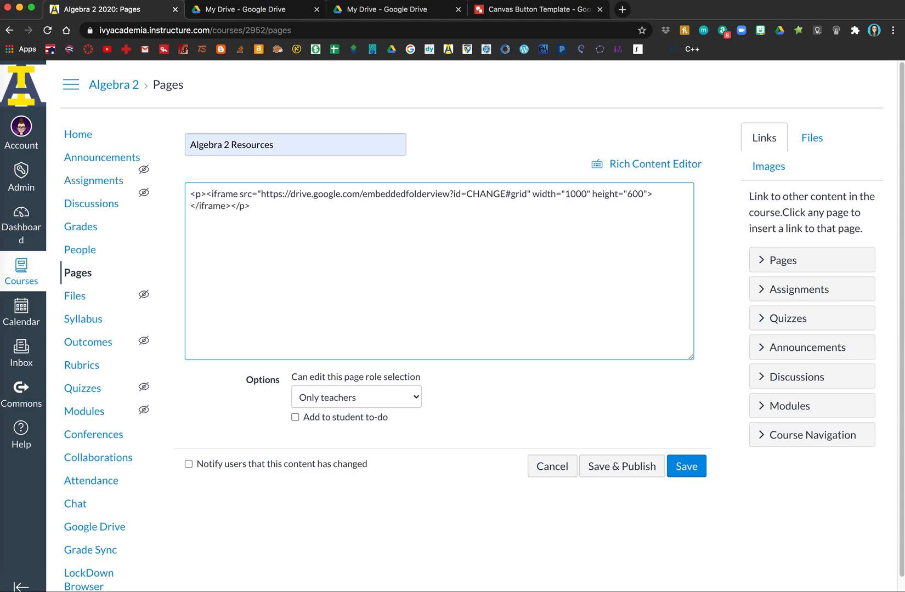
{"action": "type", "text": "THIS"}
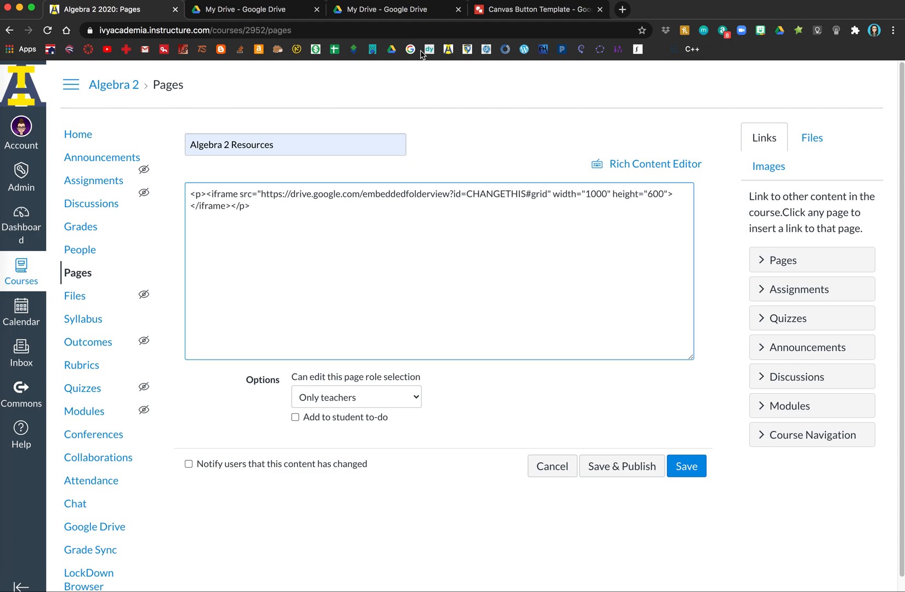
Get a shareable link for the Algebra 2 Resources folder in My Drive
{"action": "left_click", "coordinate": [248, 9]}
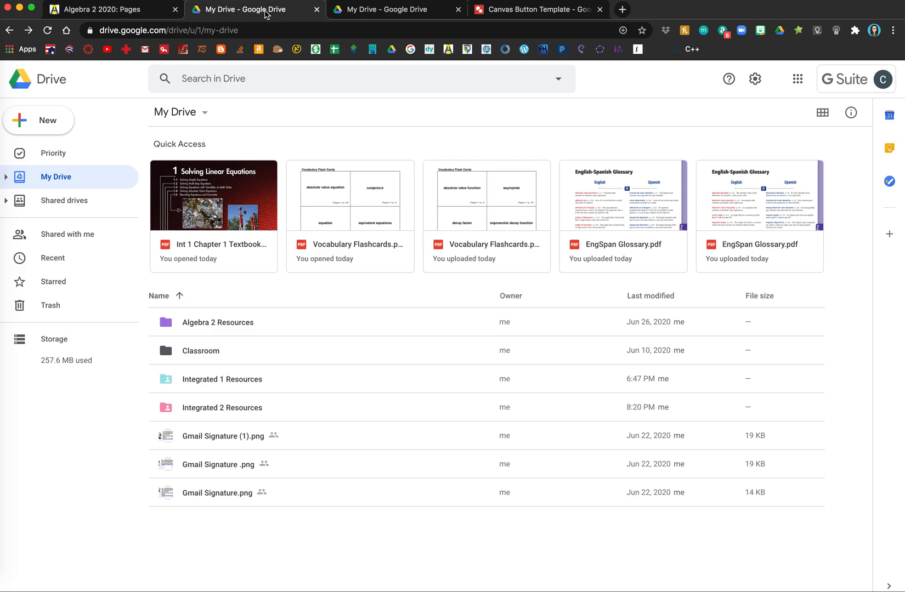
{"action": "mouse_move", "coordinate": [245, 327]}
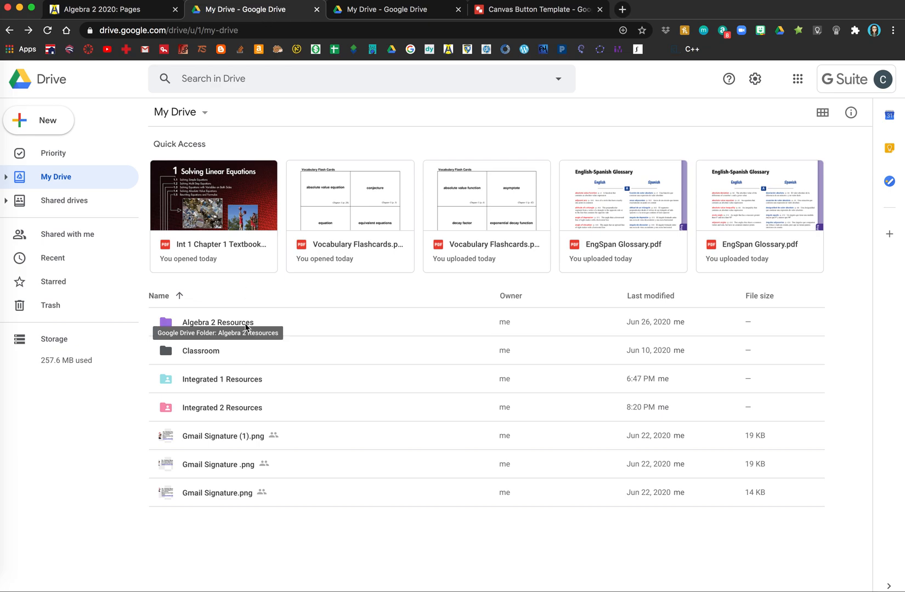
{"action": "left_click", "coordinate": [218, 322]}
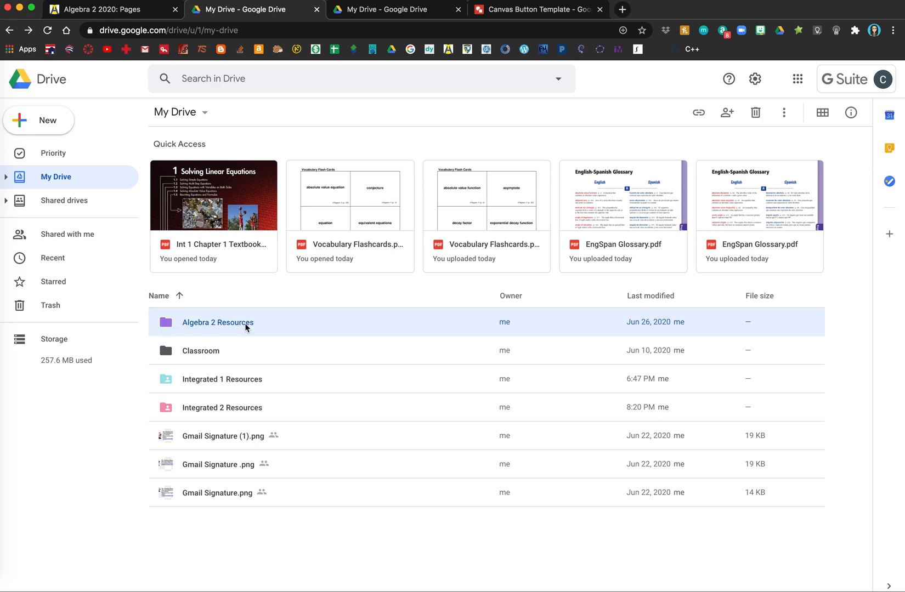
{"action": "right_click", "coordinate": [218, 322]}
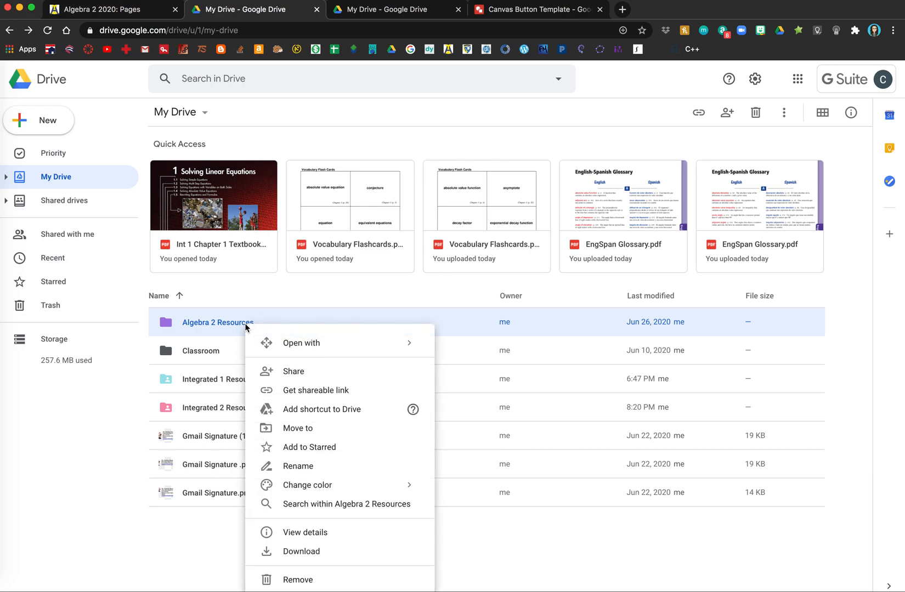
{"action": "mouse_move", "coordinate": [217, 322]}
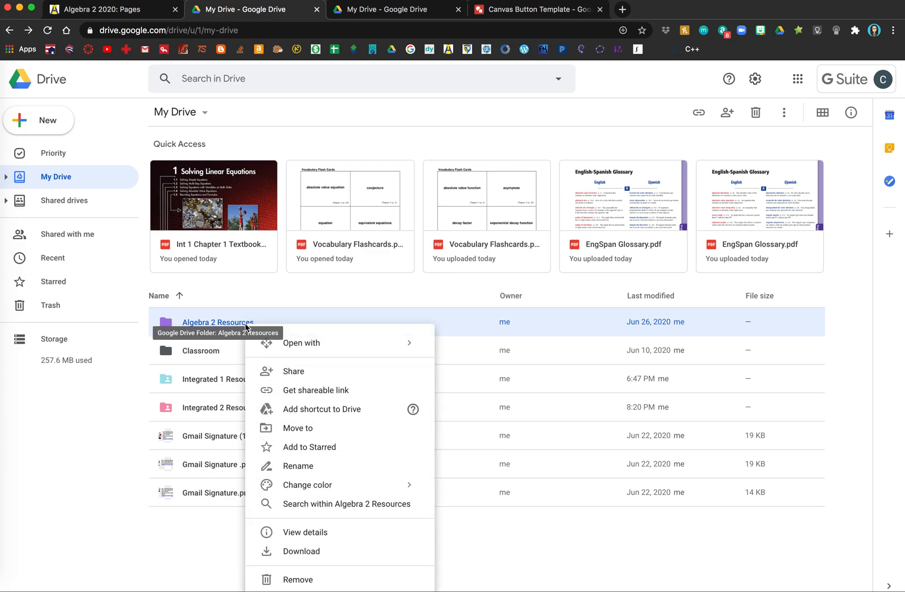
{"action": "mouse_move", "coordinate": [299, 371]}
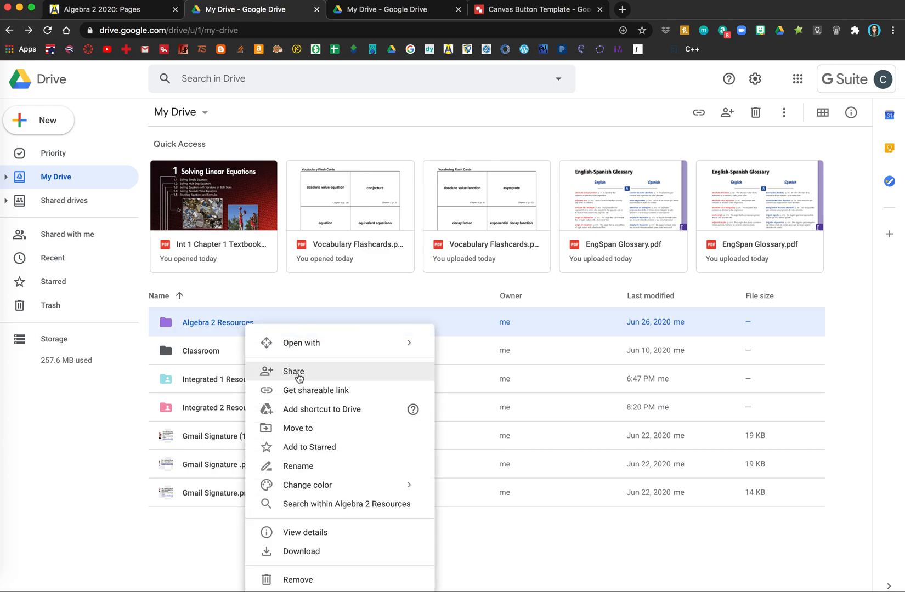
{"action": "mouse_move", "coordinate": [316, 390]}
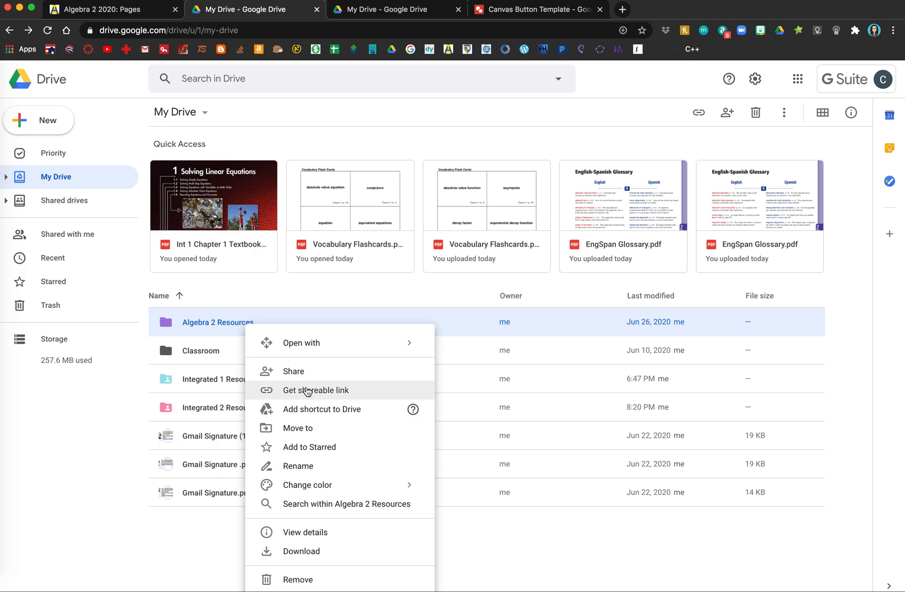
{"action": "left_click", "coordinate": [316, 391]}
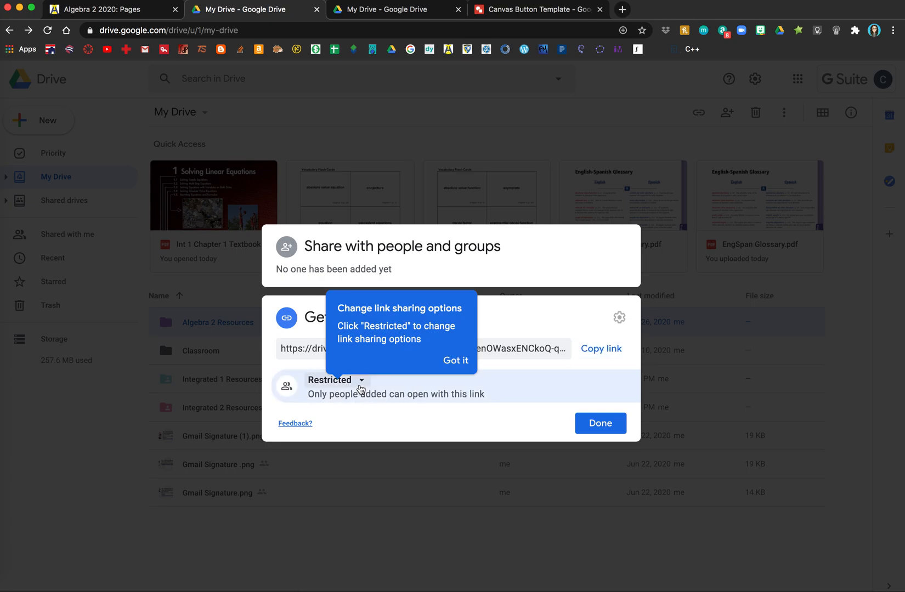
Allow anyone with the link to view the folder and copy the link
{"action": "left_click", "coordinate": [335, 380]}
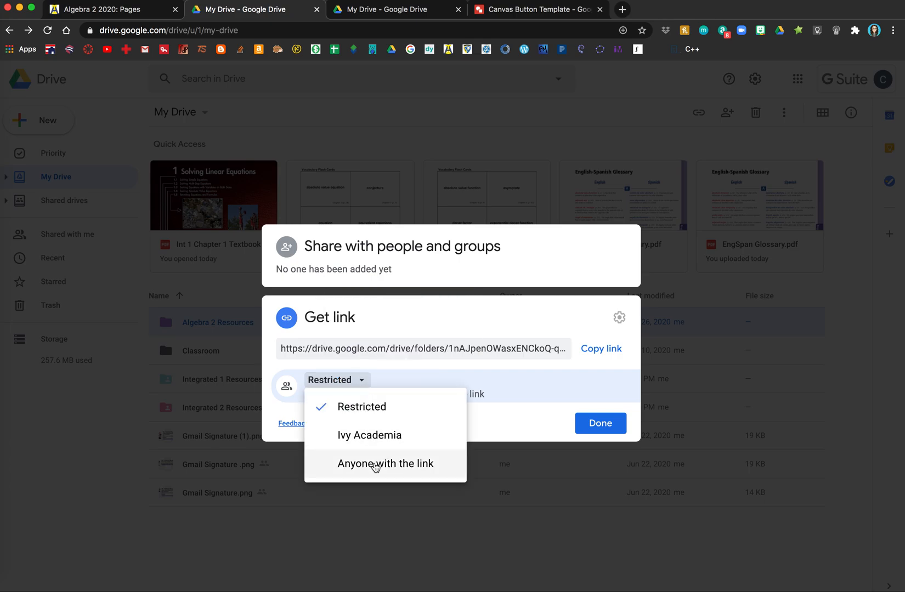
{"action": "left_click", "coordinate": [386, 464]}
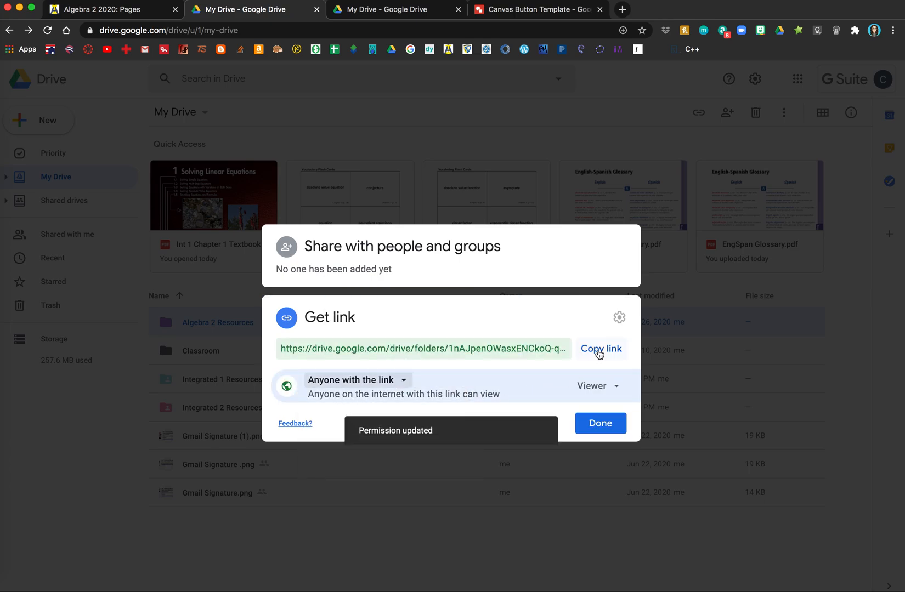
{"action": "left_click", "coordinate": [600, 349]}
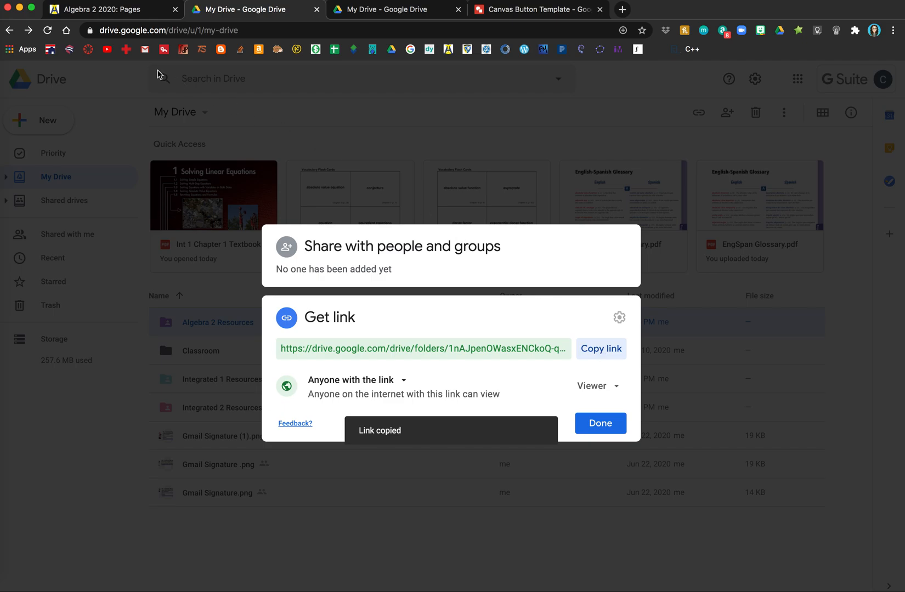
{"action": "left_click", "coordinate": [110, 9]}
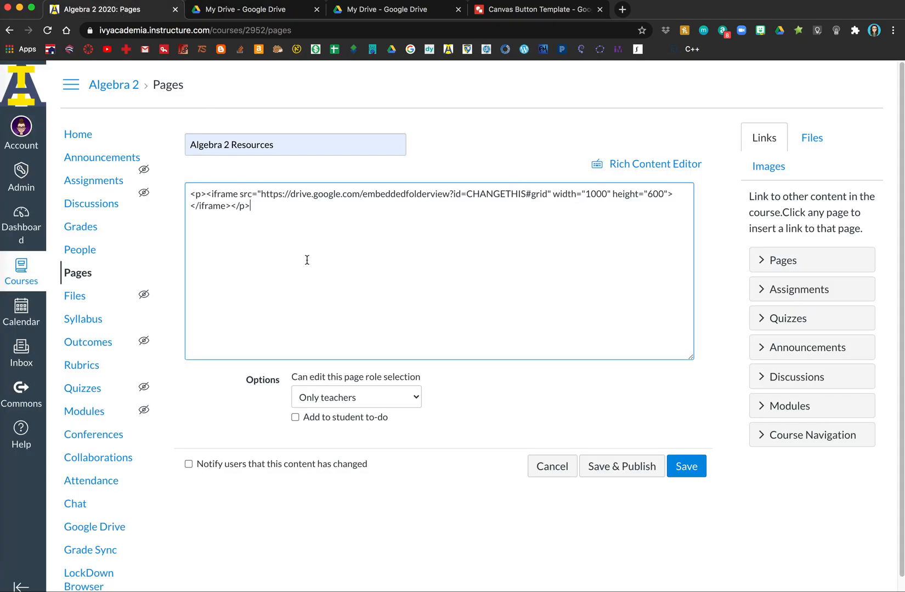
Replace CHANGETHIS with folder ID 1nAJpenOWasxENCkoQ-qEi-u2uk1pTGSz from the pasted Drive link
{"action": "type", "text": "https://drive.google.com/drive/folders/1nAJpenOWasxENCkoQ-qEi-u2uk1pTGSz?usp=sharing"}
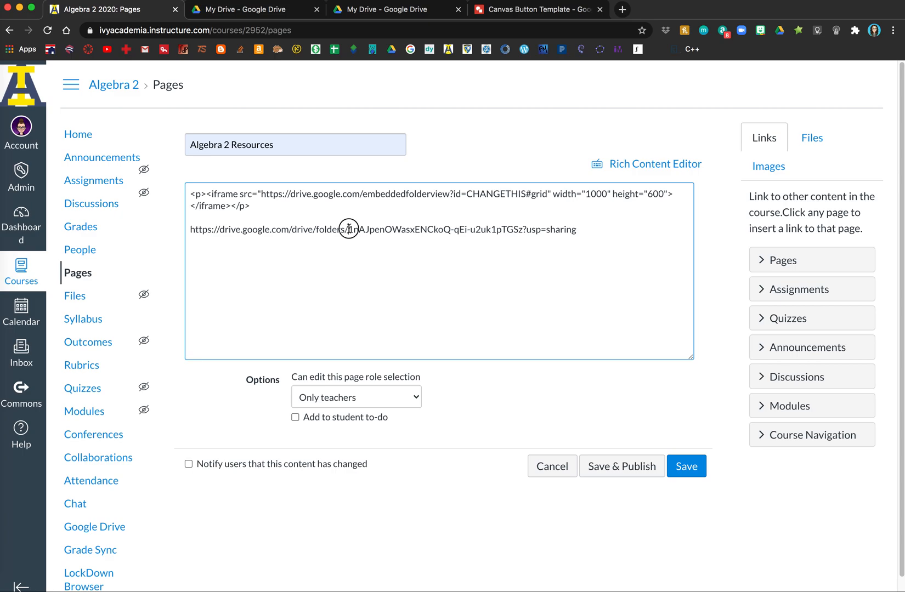
{"action": "left_click_drag", "start_coordinate": [348, 229], "coordinate": [473, 229]}
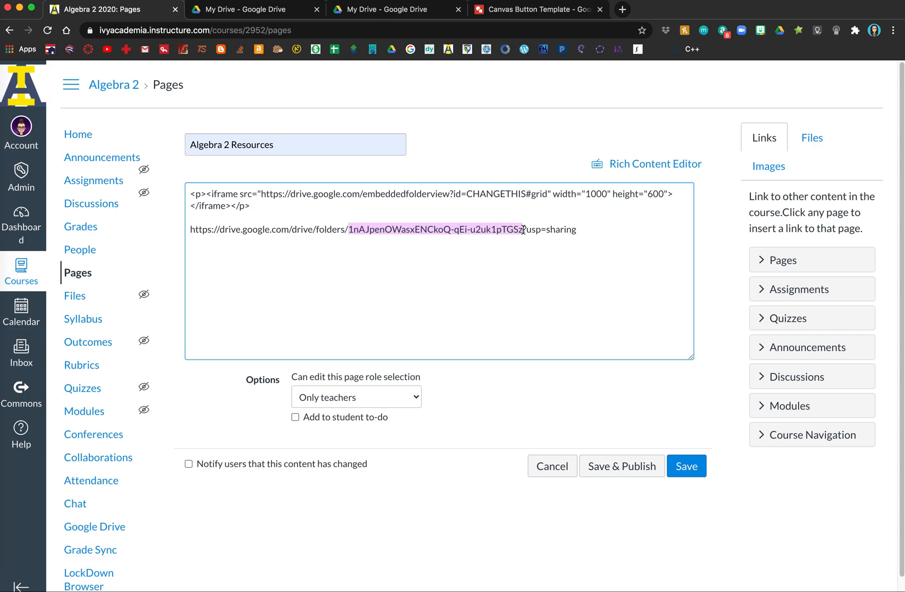
{"action": "mouse_move", "coordinate": [527, 195]}
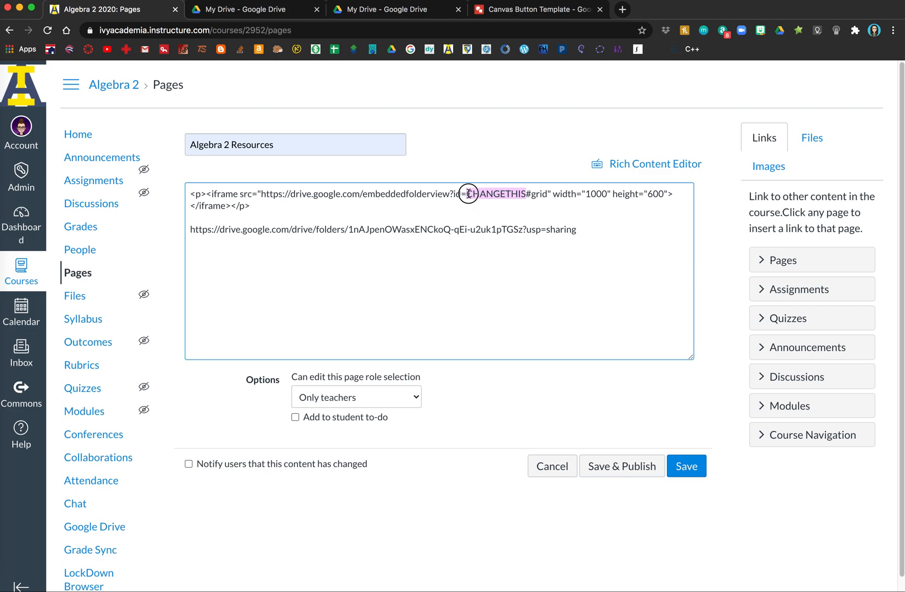
{"action": "type", "text": "1nAJpenOWasxENCkoQ-qEi-u2uk1pTGSz"}
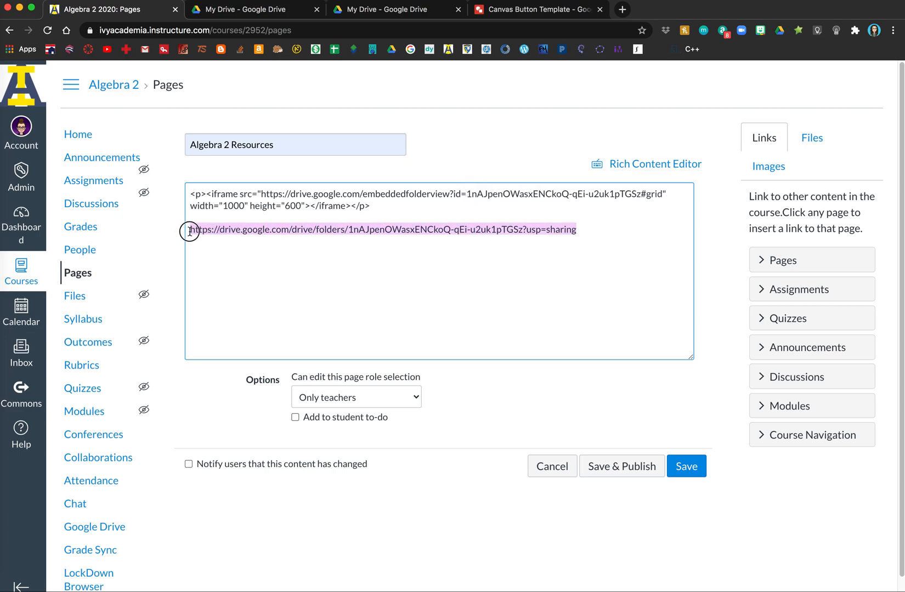
Delete the leftover Drive link and save and publish the page
{"action": "key", "text": "Delete"}
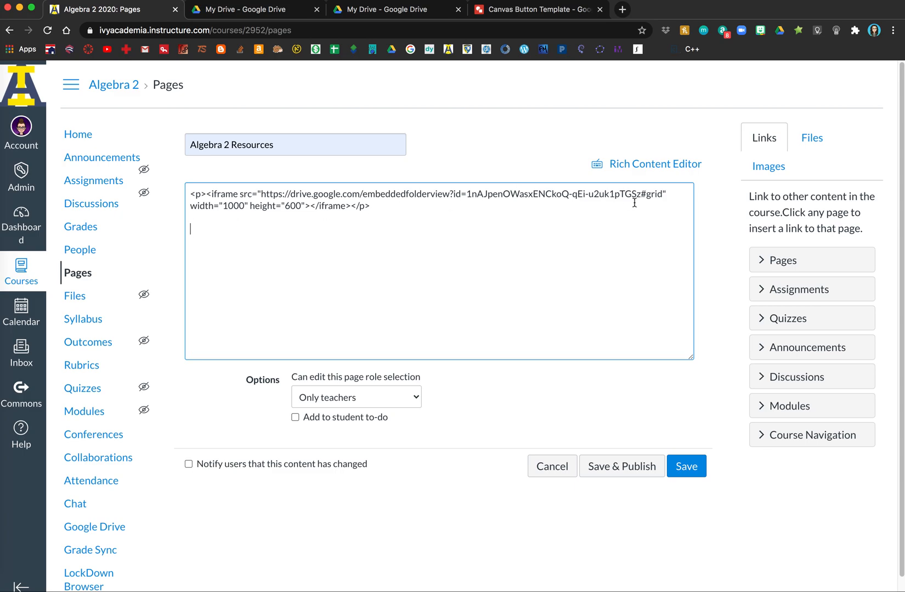
{"action": "double_click", "coordinate": [653, 195]}
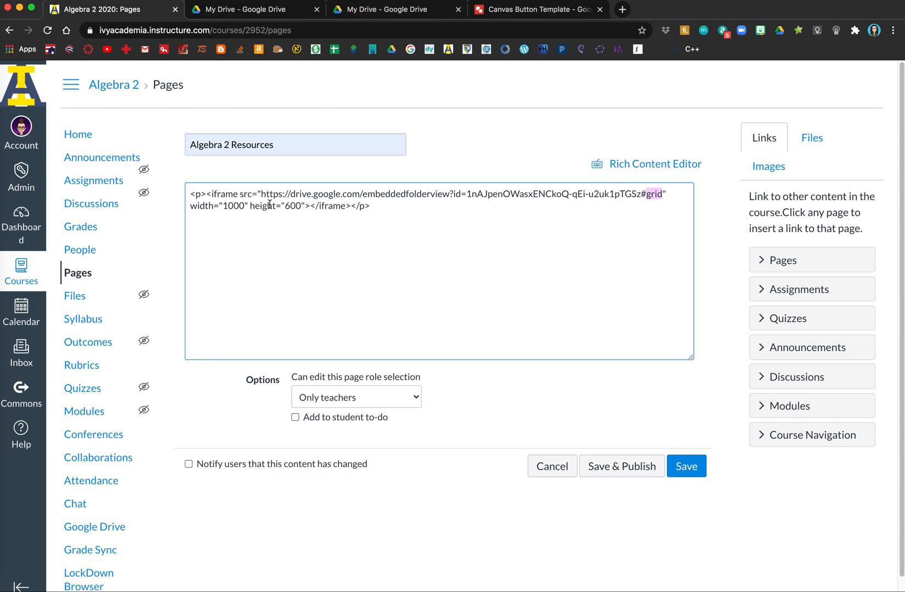
{"action": "mouse_move", "coordinate": [622, 432]}
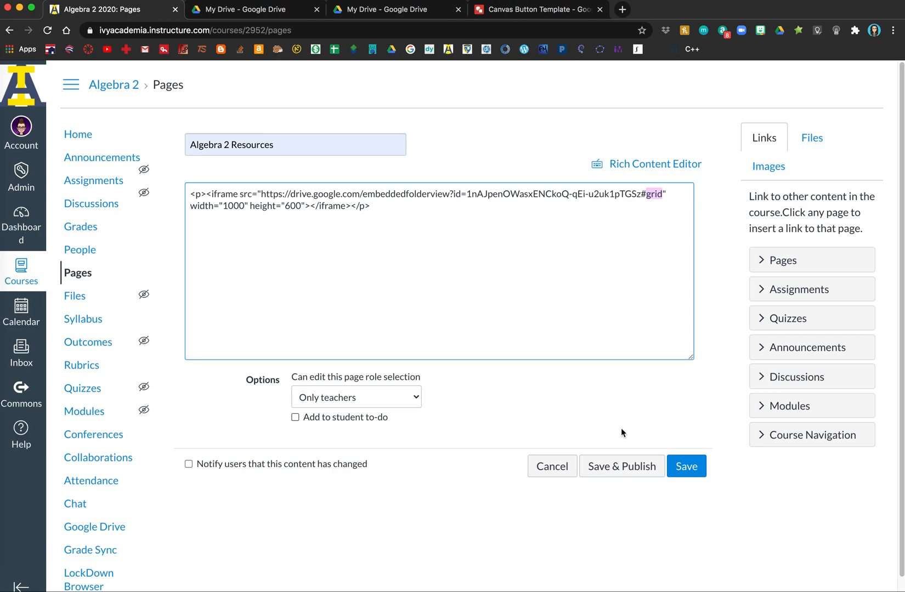
{"action": "left_click", "coordinate": [686, 466]}
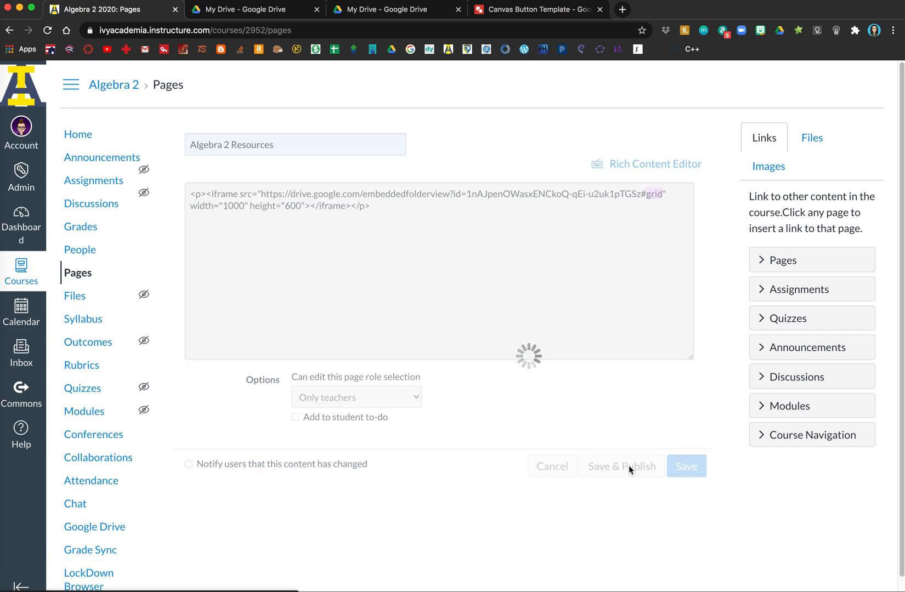
Close the Drive share dialog and view the published page with embedded folder contents
{"action": "left_click", "coordinate": [687, 465]}
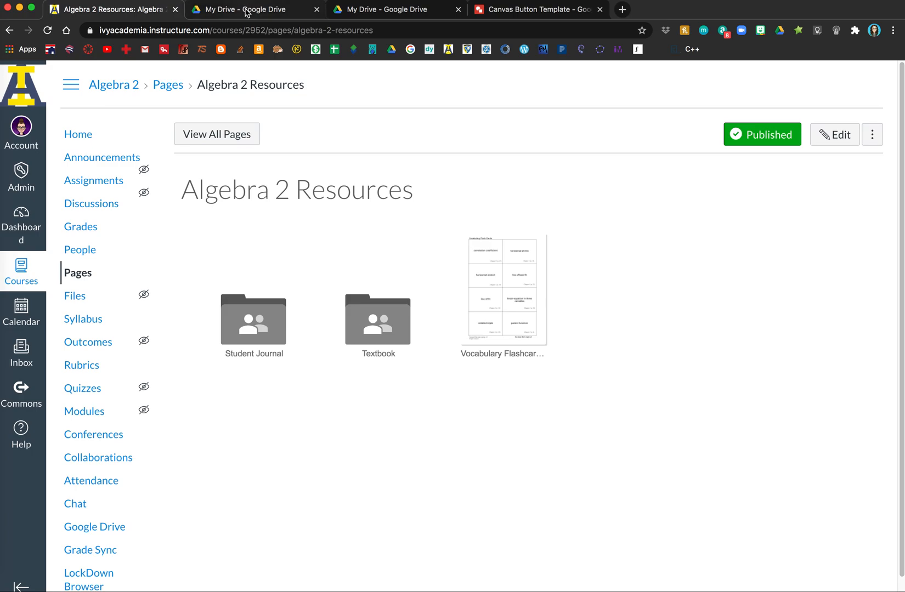
{"action": "left_click", "coordinate": [254, 9]}
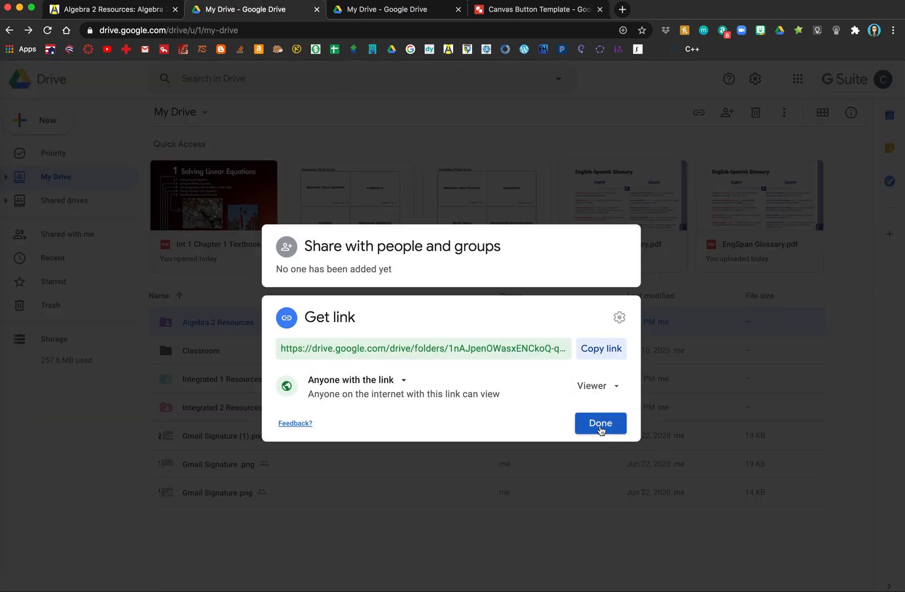
{"action": "left_click", "coordinate": [599, 423]}
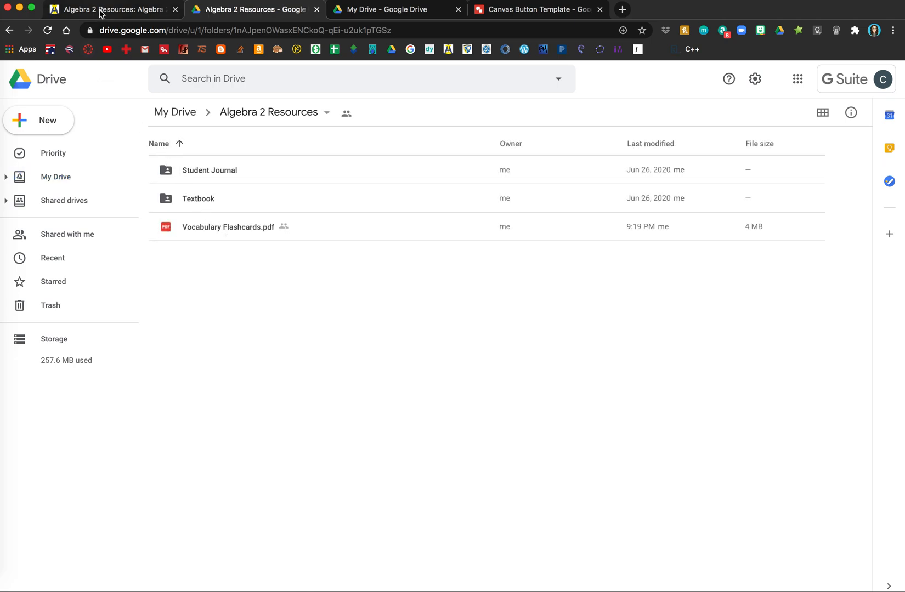
{"action": "left_click", "coordinate": [113, 10]}
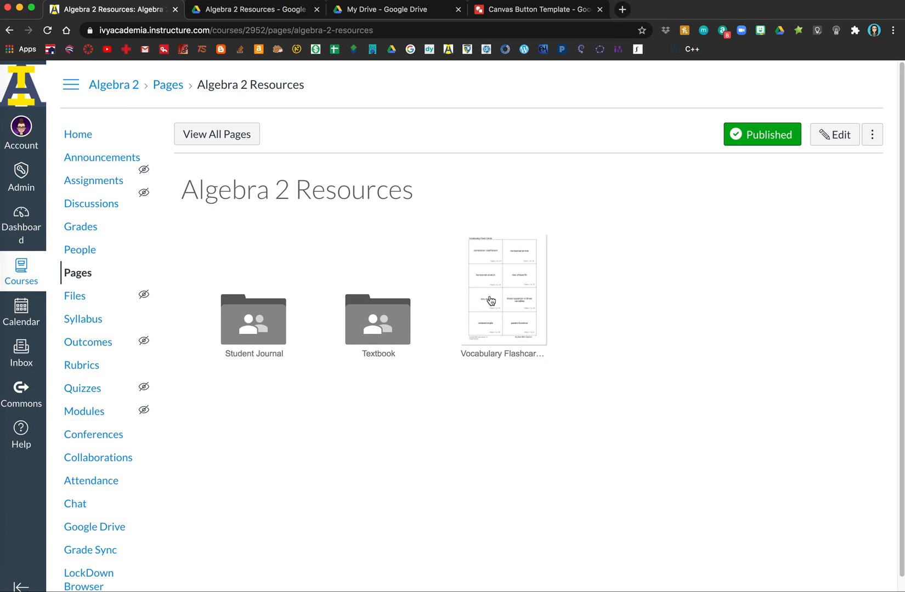
{"action": "mouse_move", "coordinate": [347, 292]}
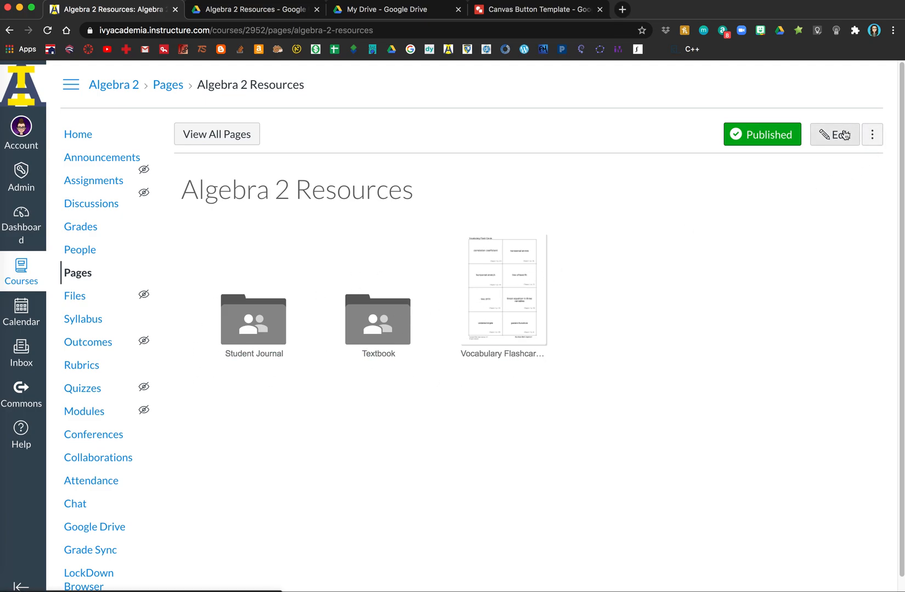
Change the iframe's display setting from grid to list and save the page
{"action": "left_click", "coordinate": [832, 134]}
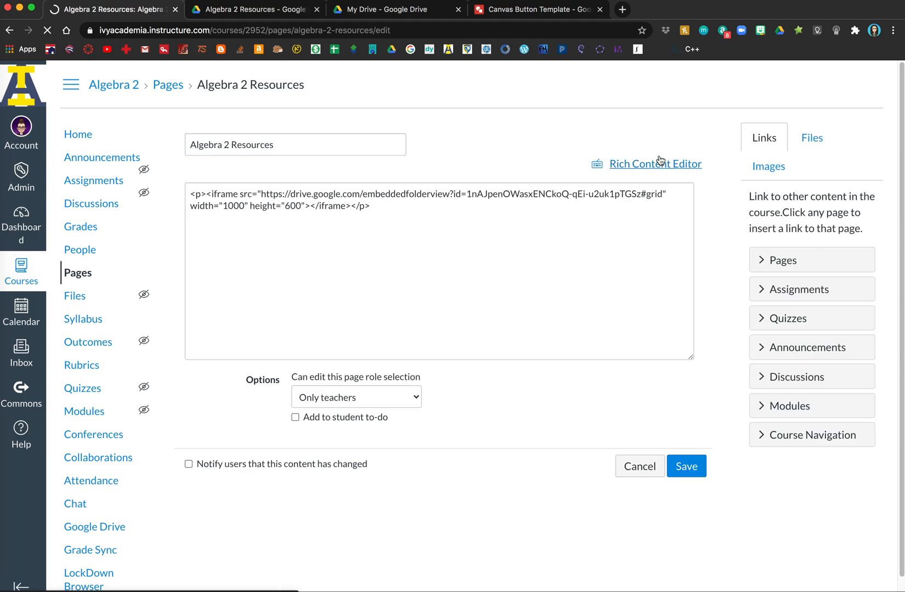
{"action": "left_click", "coordinate": [439, 200]}
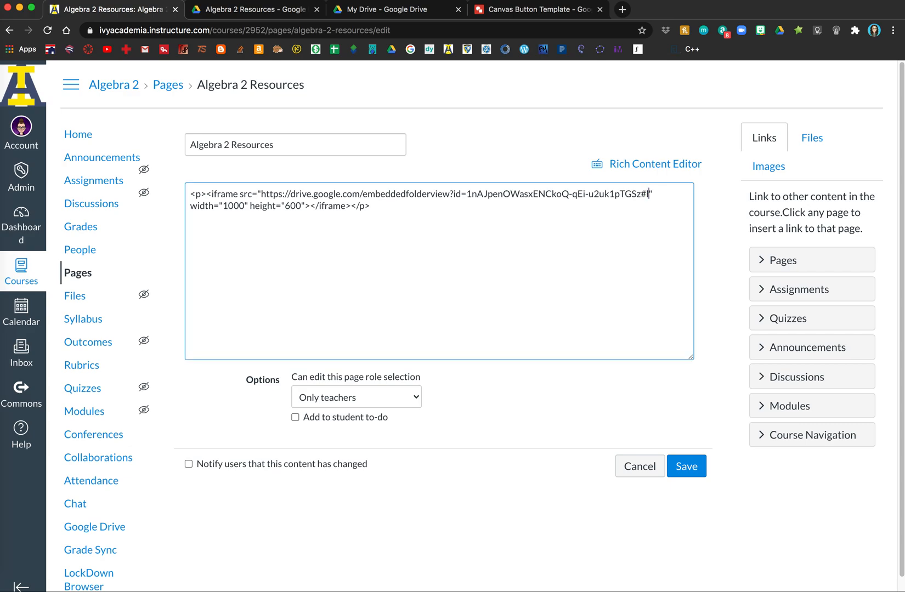
{"action": "type", "text": "list"}
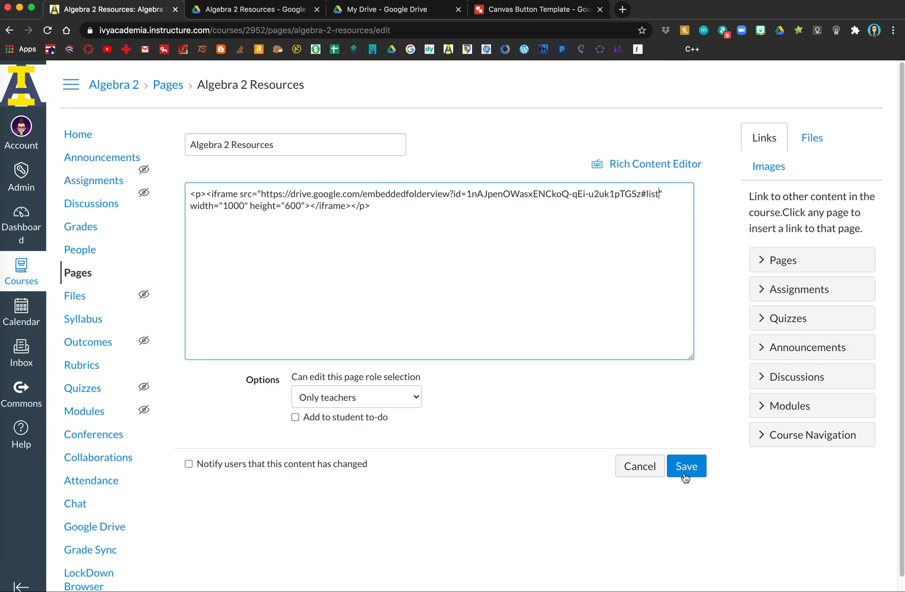
{"action": "left_click", "coordinate": [686, 465]}
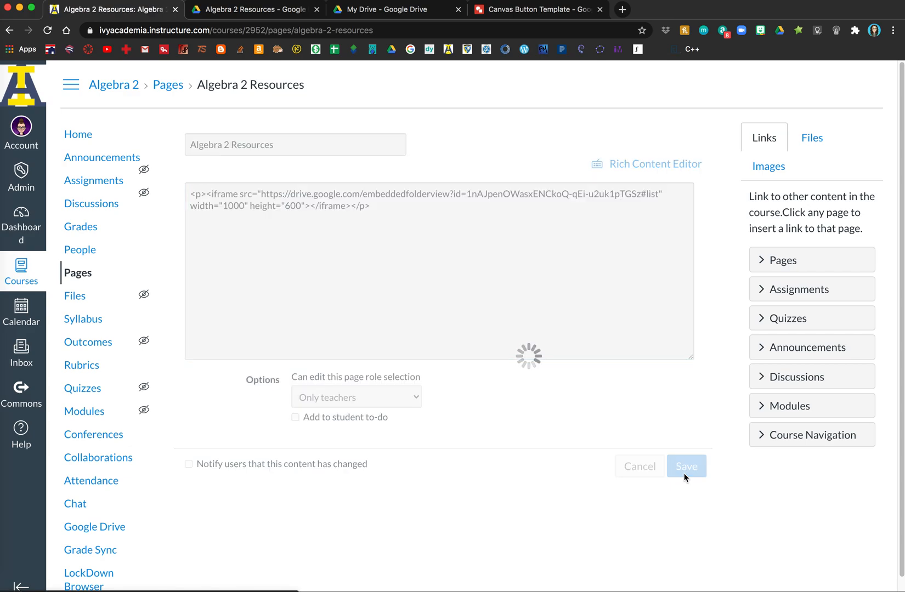
{"action": "left_click", "coordinate": [686, 465]}
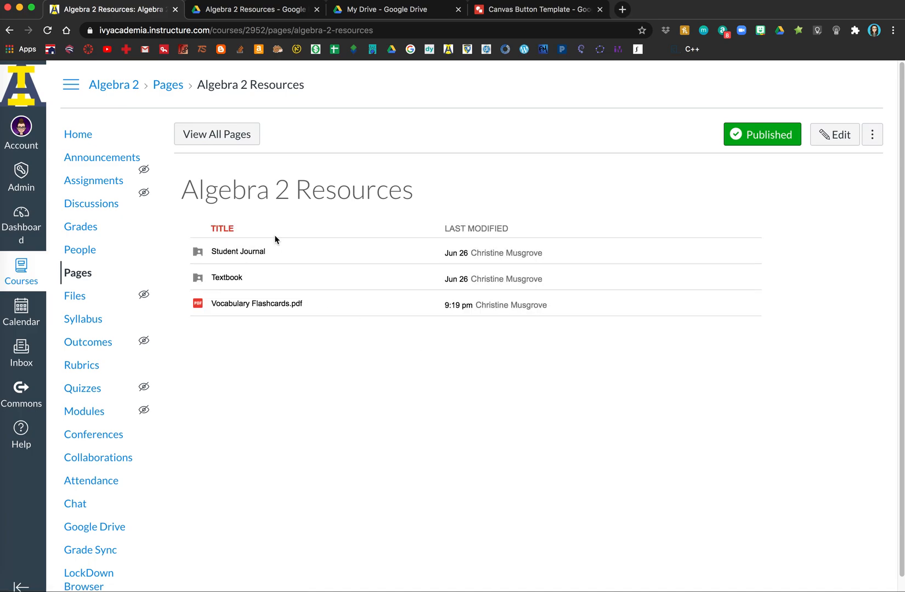
{"action": "mouse_move", "coordinate": [275, 424]}
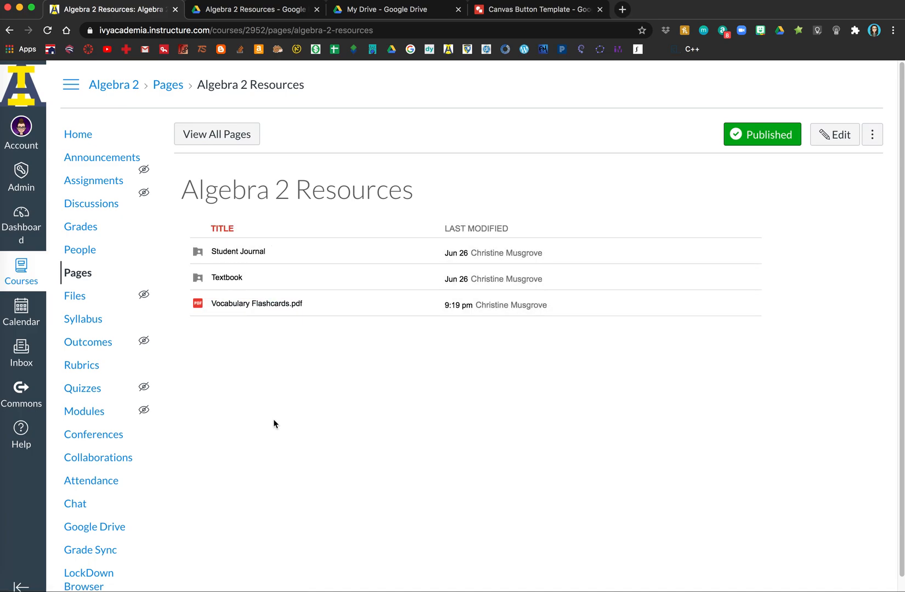